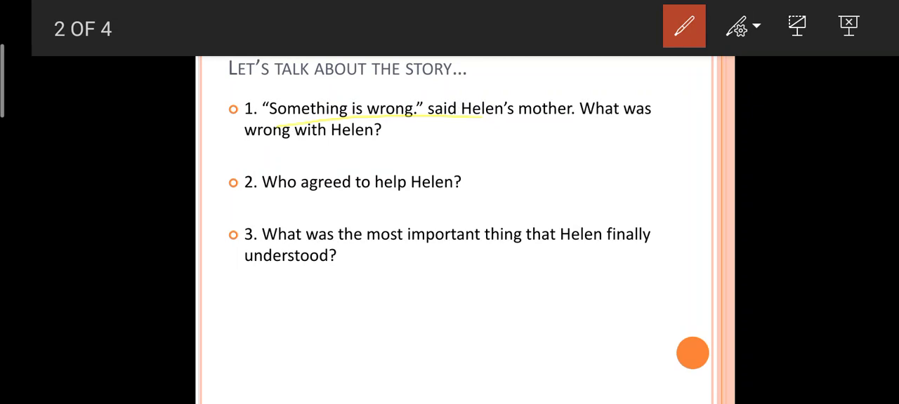
Draw a yellow ink line under the rest of question 1
drag(435, 132, 689, 128)
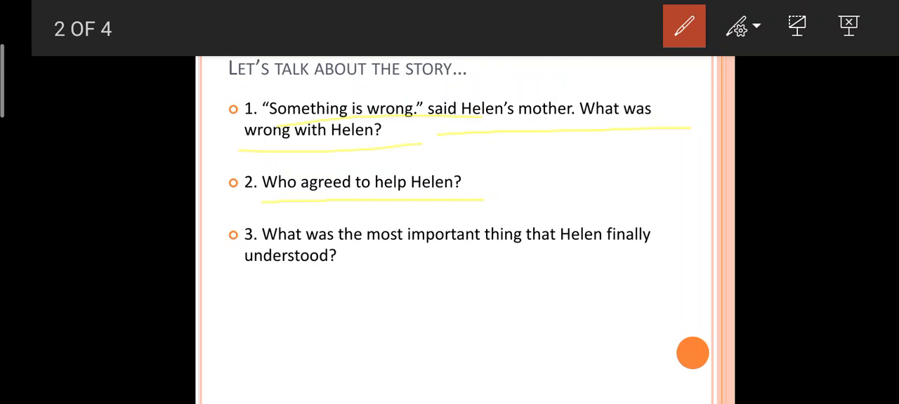
Swipe forward to slide 3, the 'Find these words in the story' vocabulary slide
drag(261, 245, 595, 252)
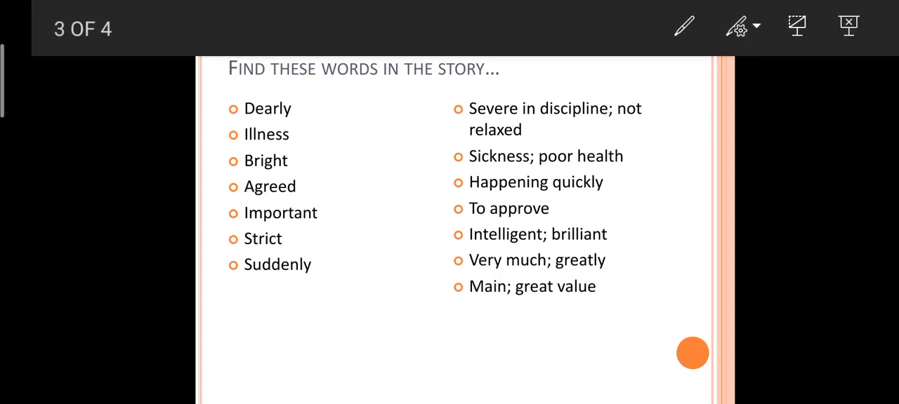
With the pen re-enabled, draw yellow strokes under the right-column meanings
click(684, 26)
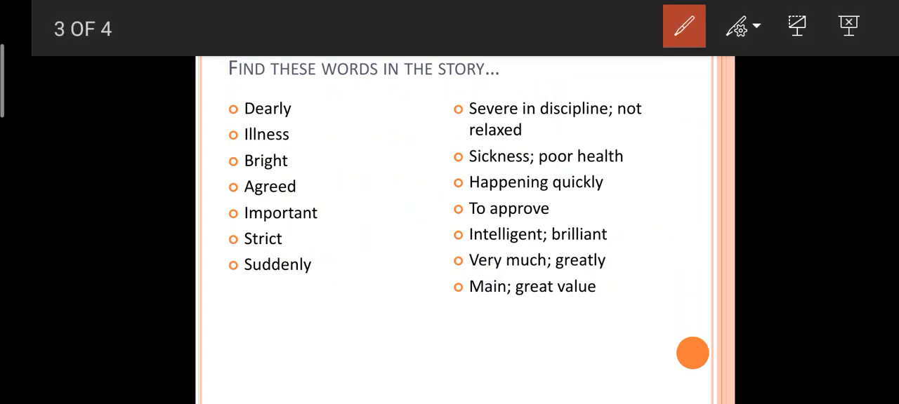
drag(237, 322, 283, 306)
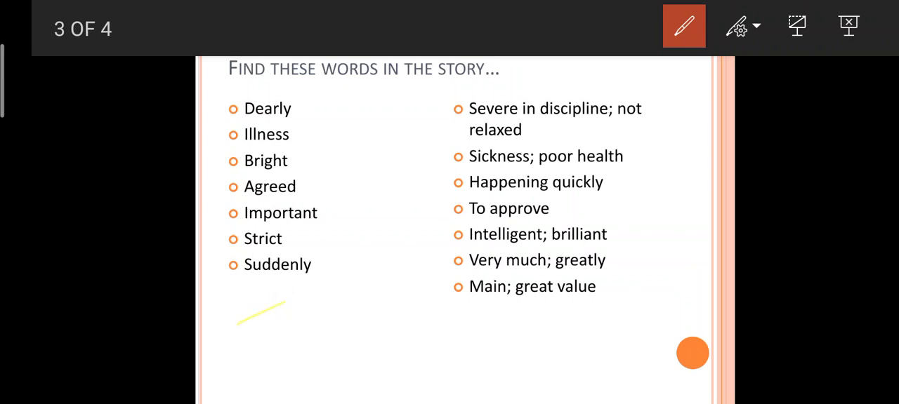
drag(471, 337, 528, 310)
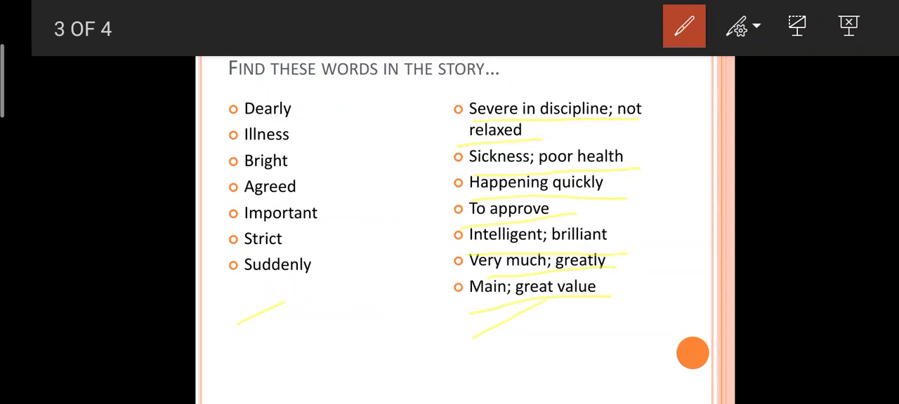
Draw red lines from Dearly to 'very much; greatly' and Illness to 'sickness; poor health'
drag(288, 113, 453, 270)
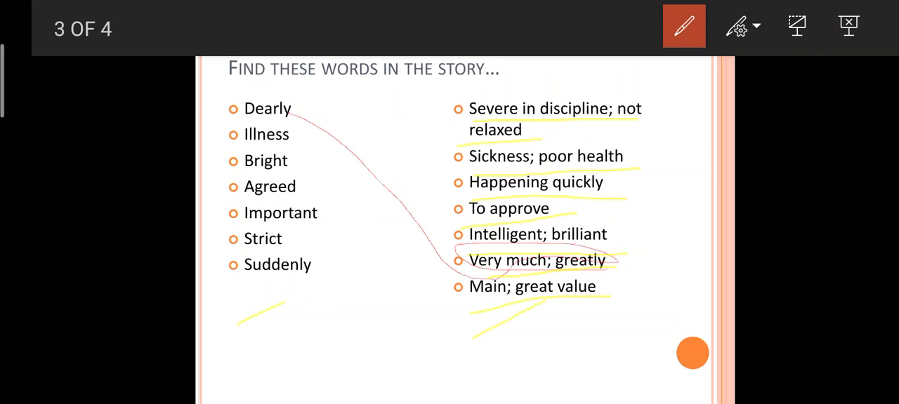
drag(287, 135, 469, 156)
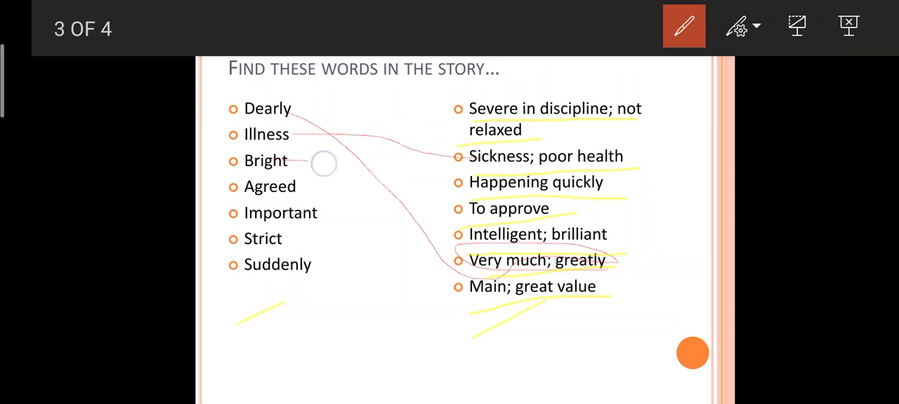
drag(323, 164, 478, 235)
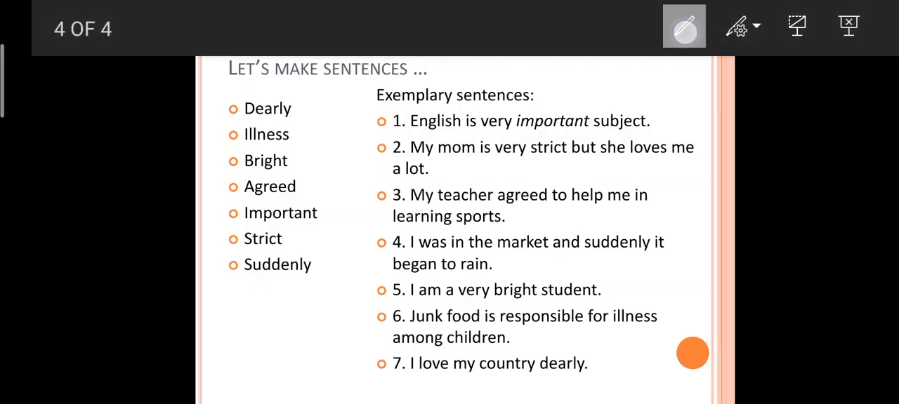
With the pen enabled on slide 4, circle 'strict' in sentence 2 in red
click(684, 26)
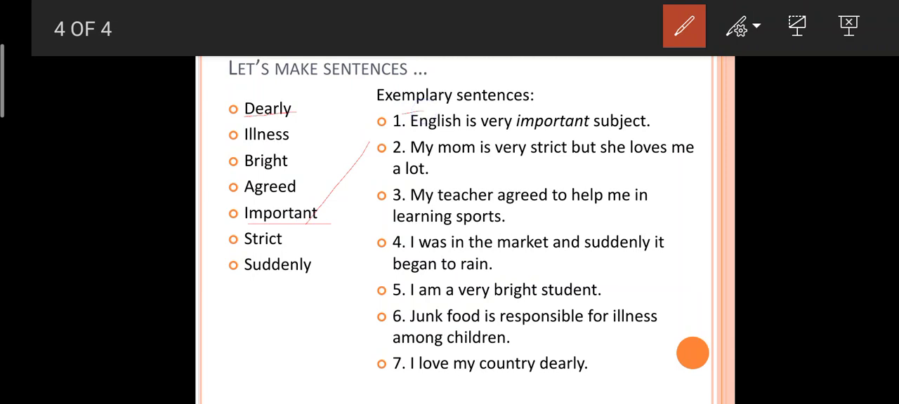
drag(527, 148, 578, 158)
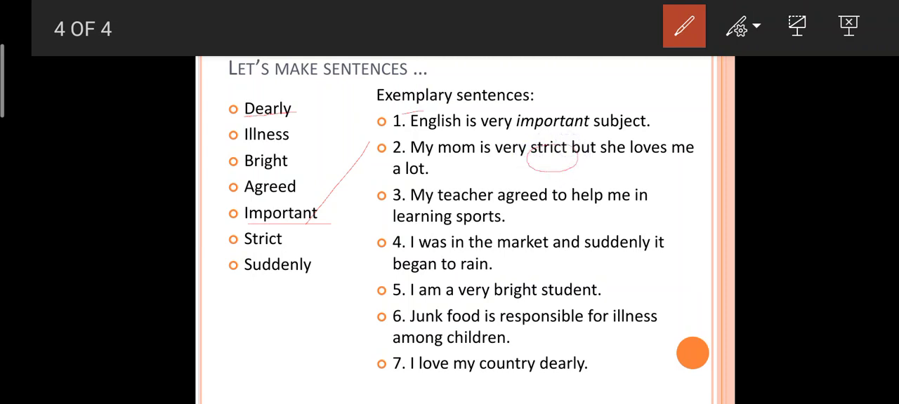